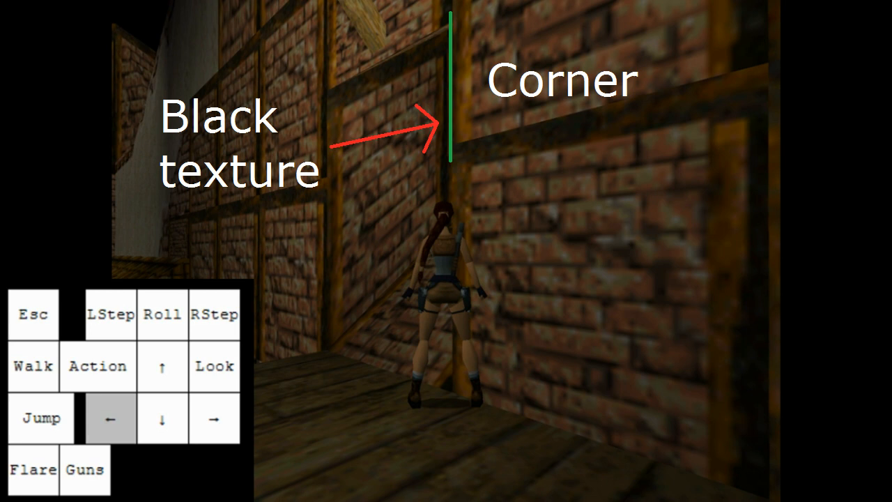
Clip Lara through the black-textured brick corner and walk her onto the sloped golden roof.
key(Left)
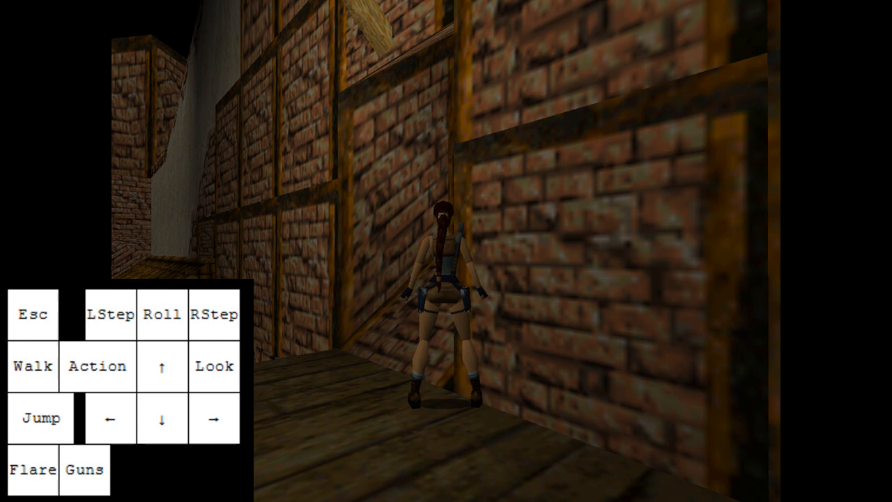
click(40, 417)
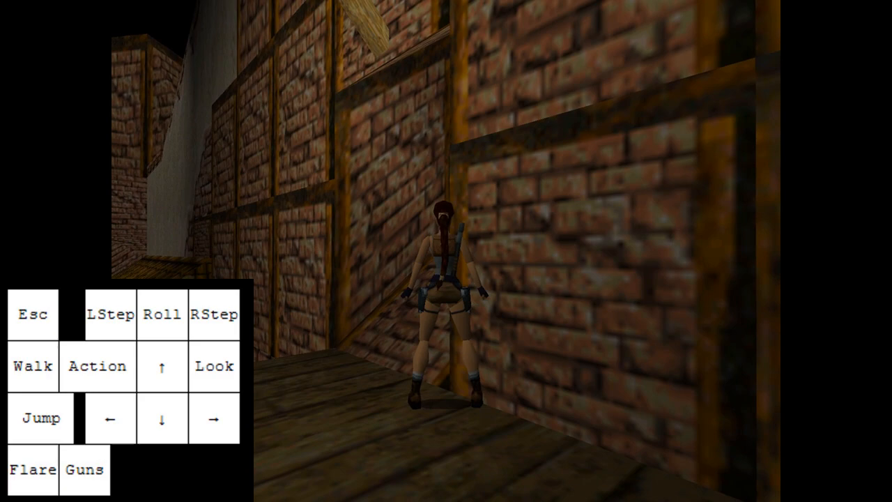
key(Left)
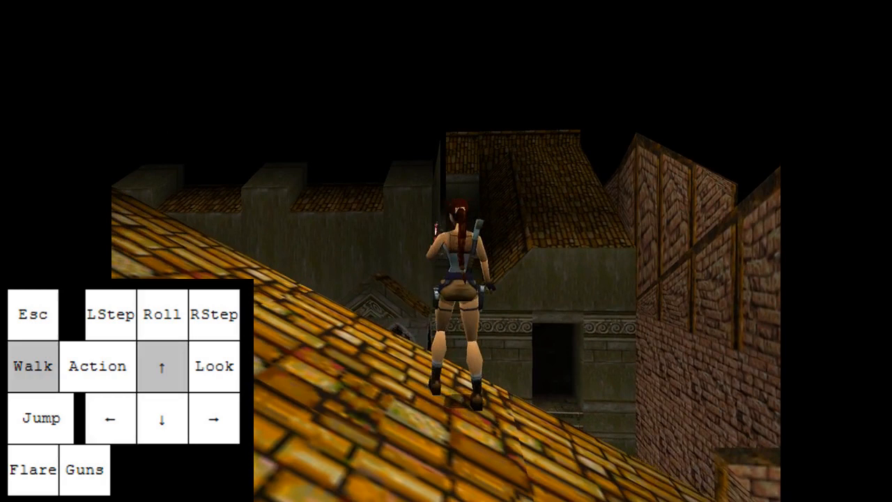
Walk Lara along the sloped roof into the dark corridor beside the spike floor.
click(215, 366)
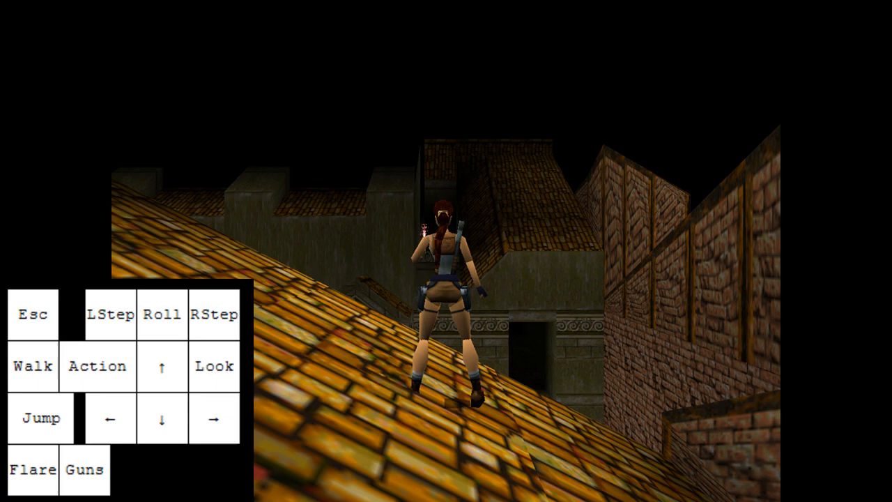
click(97, 365)
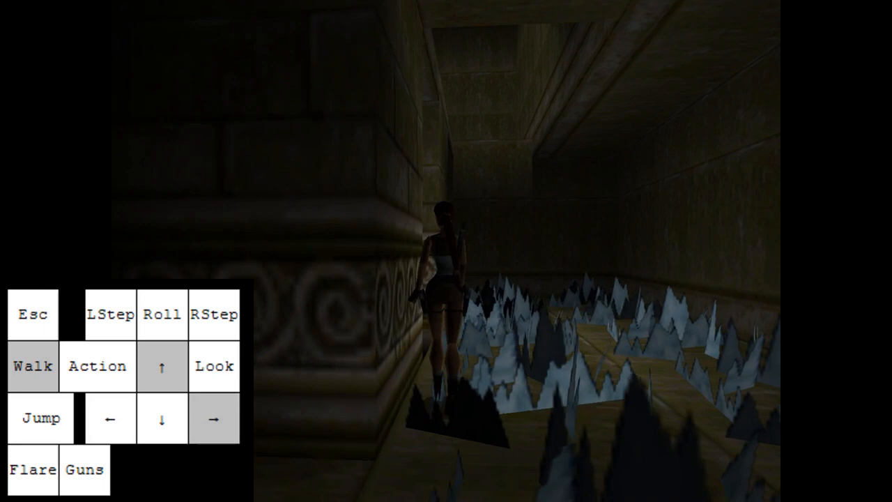
Edge Lara along the corridor wall past the spikes into the painted chamber.
key(Left)
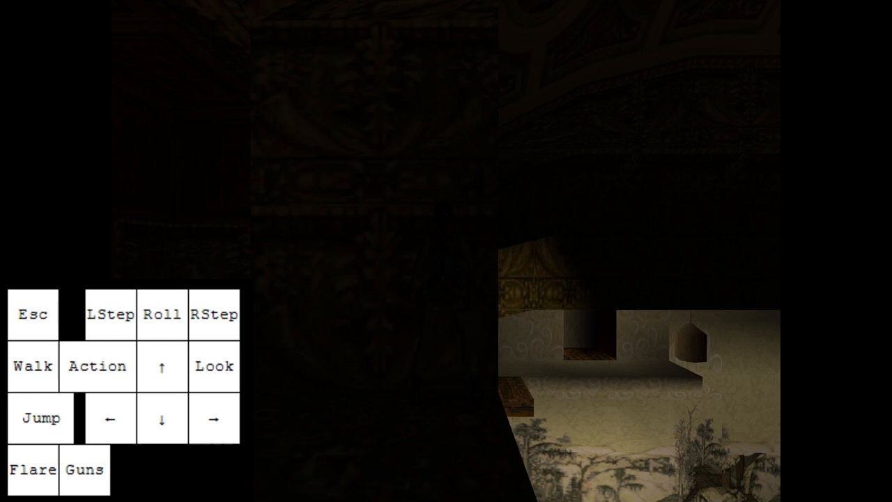
Move Lara through the dark passage into the curtained hall and against the patterned wall.
click(162, 418)
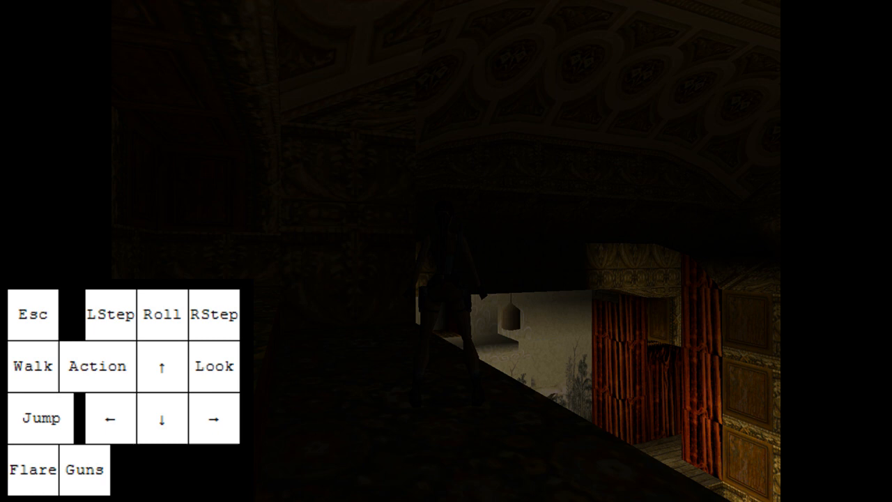
click(97, 366)
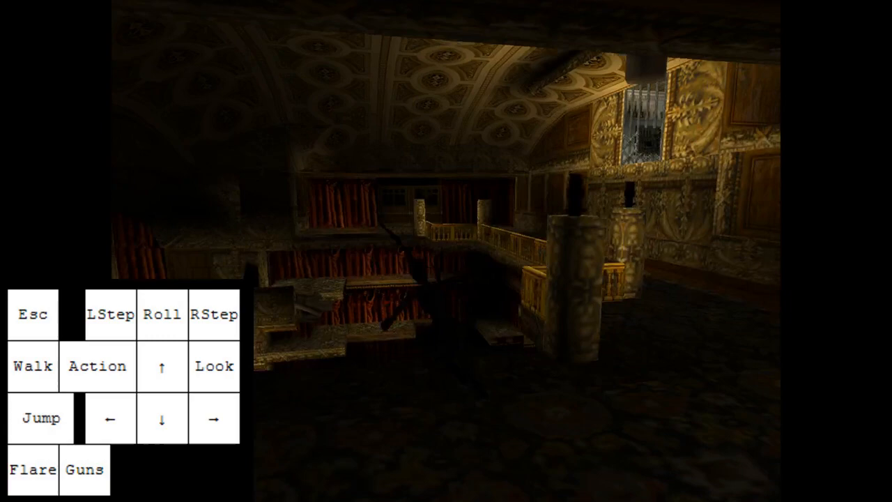
click(109, 418)
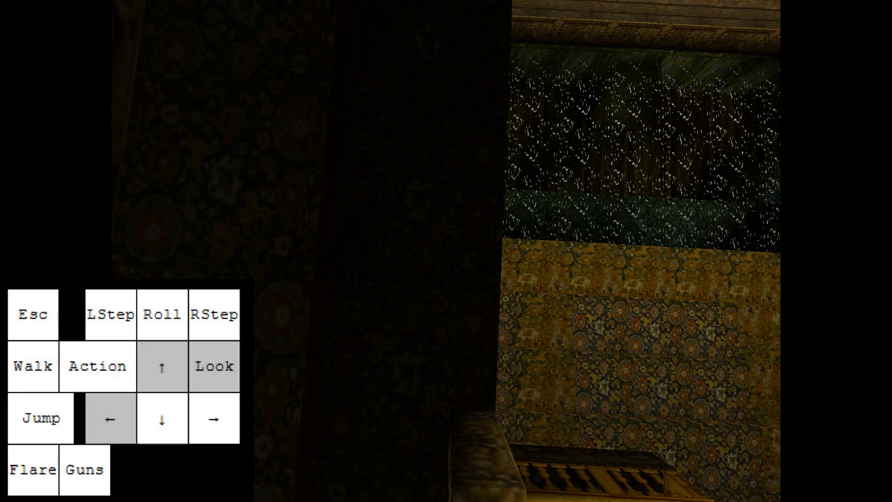